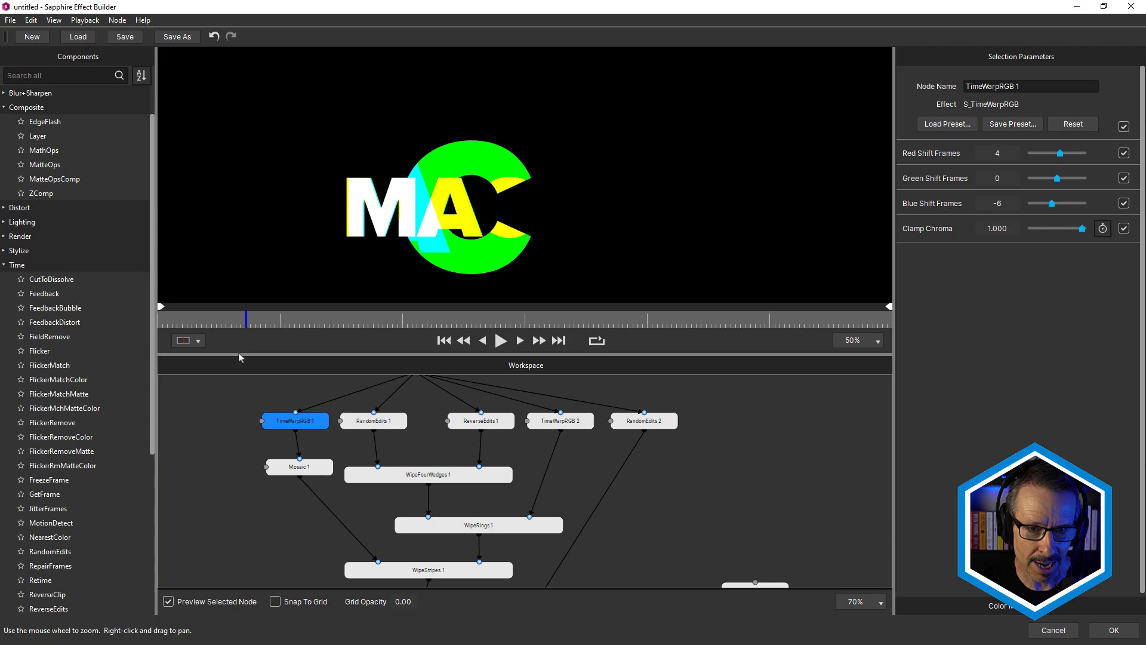
Step: Select the RandomEdits 1 node to preview the glitchy MACHINE title on its own
{"action": "left_click", "coordinate": [373, 420]}
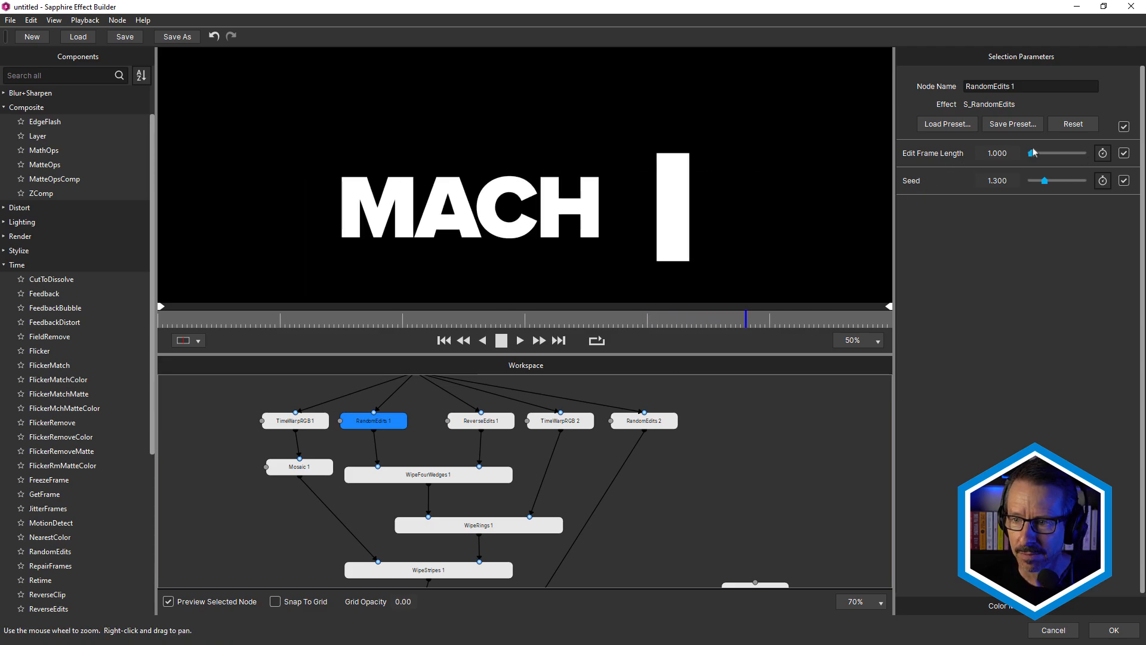
{"action": "left_click", "coordinate": [298, 466]}
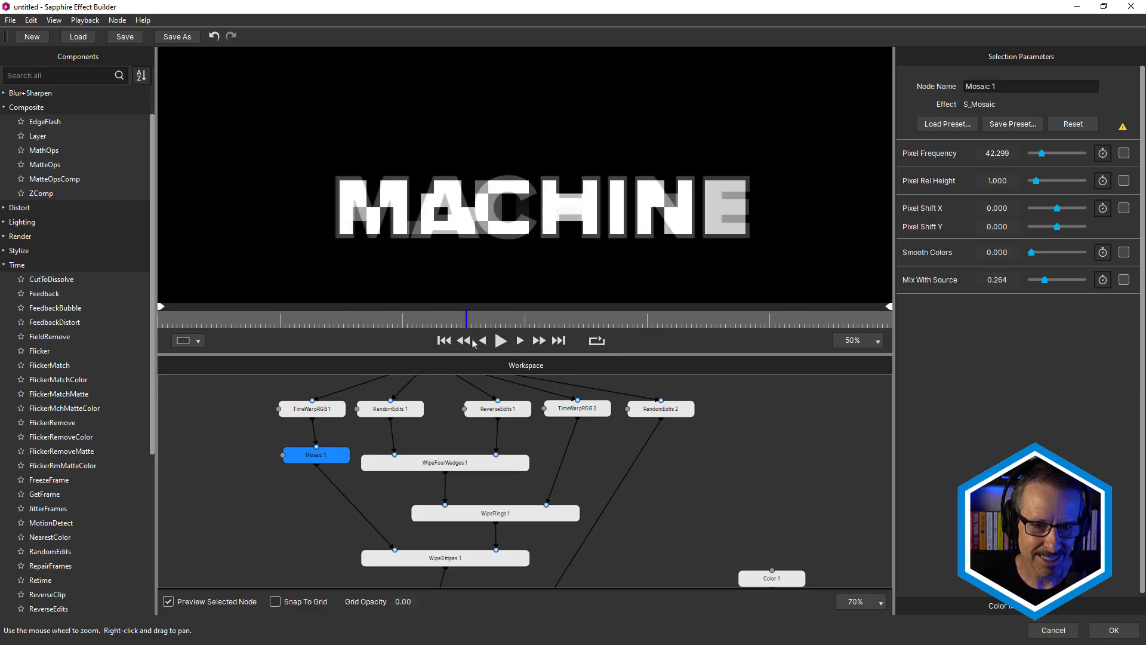
Step: Select the Mosaic 1 node to preview the pixelated MACHINE title and its parameters
{"action": "left_click", "coordinate": [445, 462]}
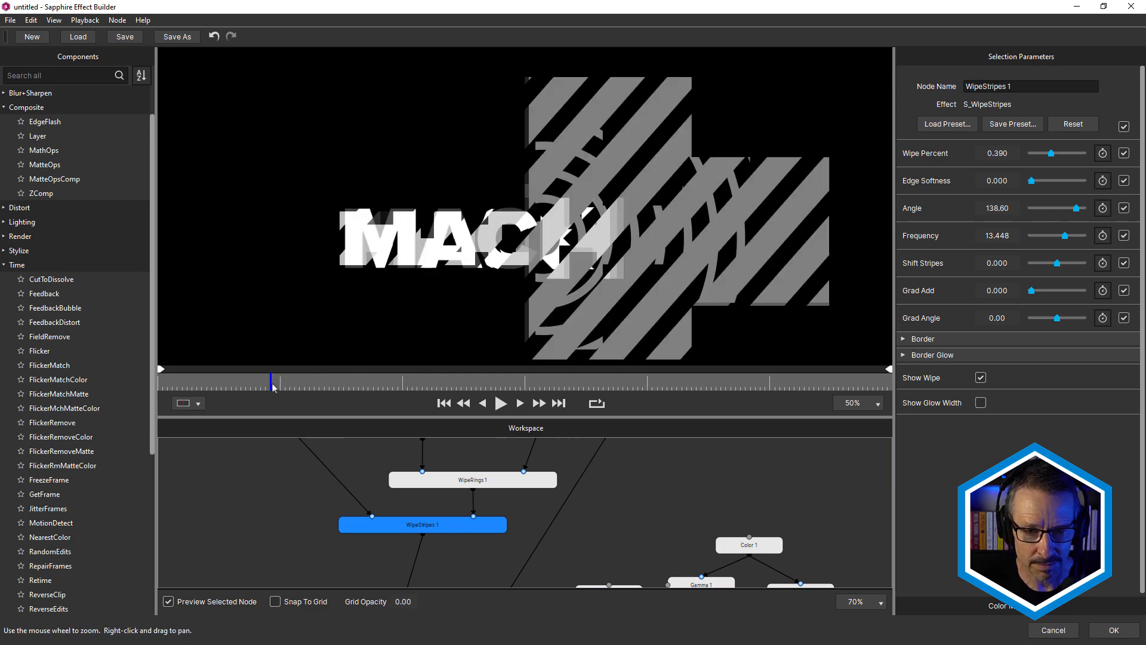
Step: Select WipeRings 2 and adjust its wipe rings parameters over the MACHINE title
{"action": "left_click", "coordinate": [500, 403]}
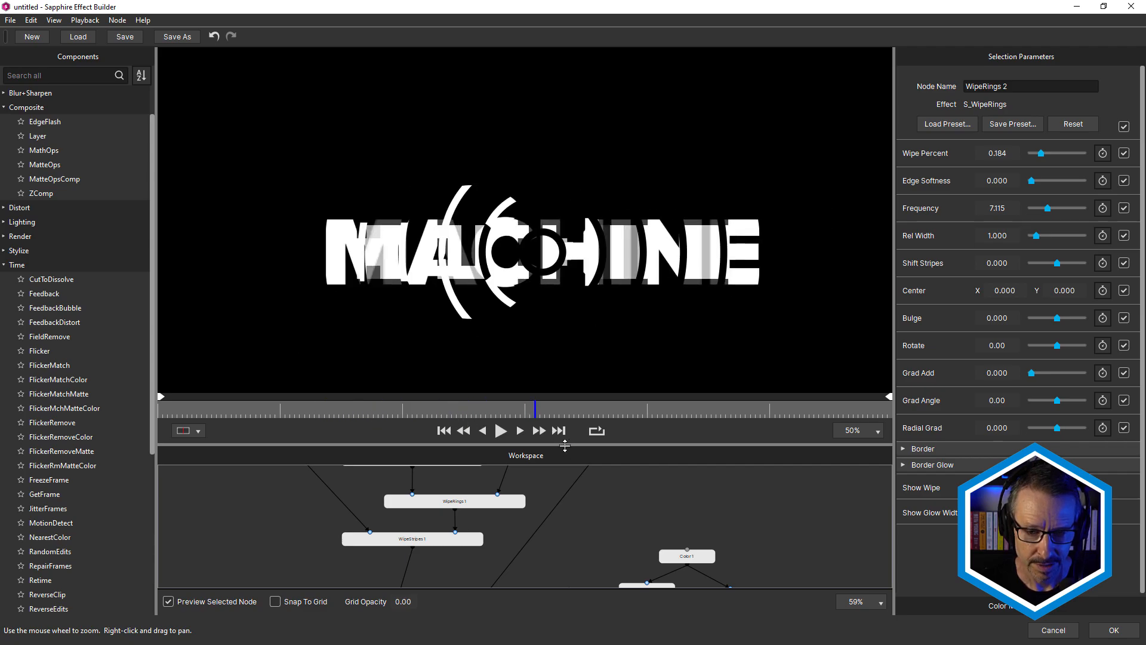
{"action": "left_click", "coordinate": [585, 440]}
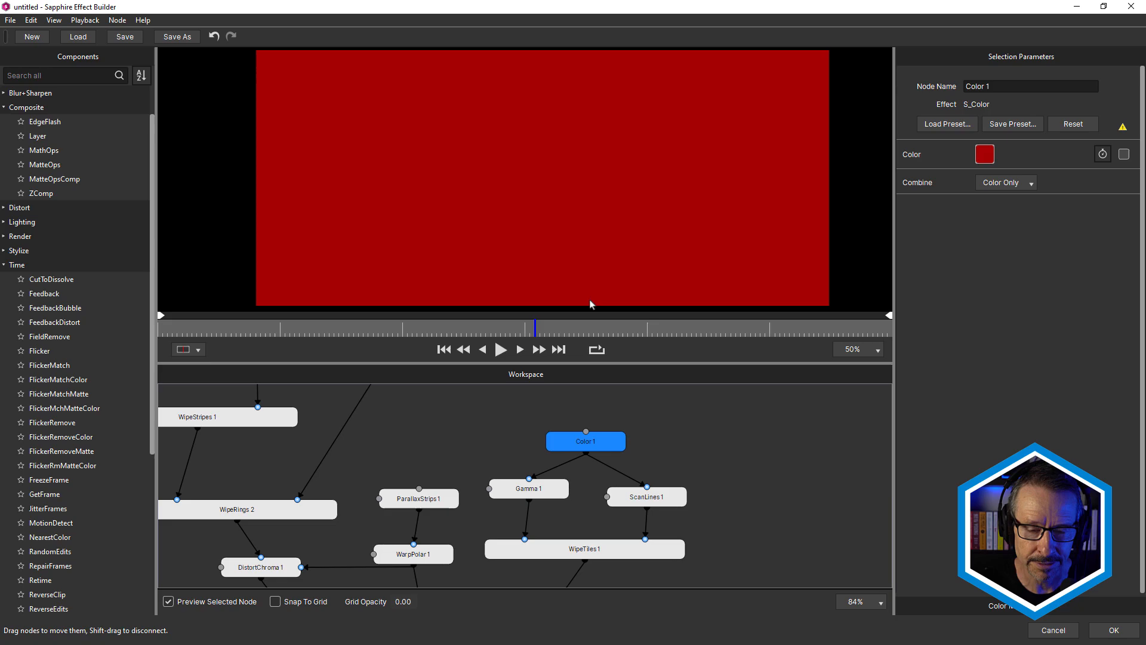
Step: Select the Color 1 node to preview the solid red background and its settings
{"action": "left_click", "coordinate": [584, 548]}
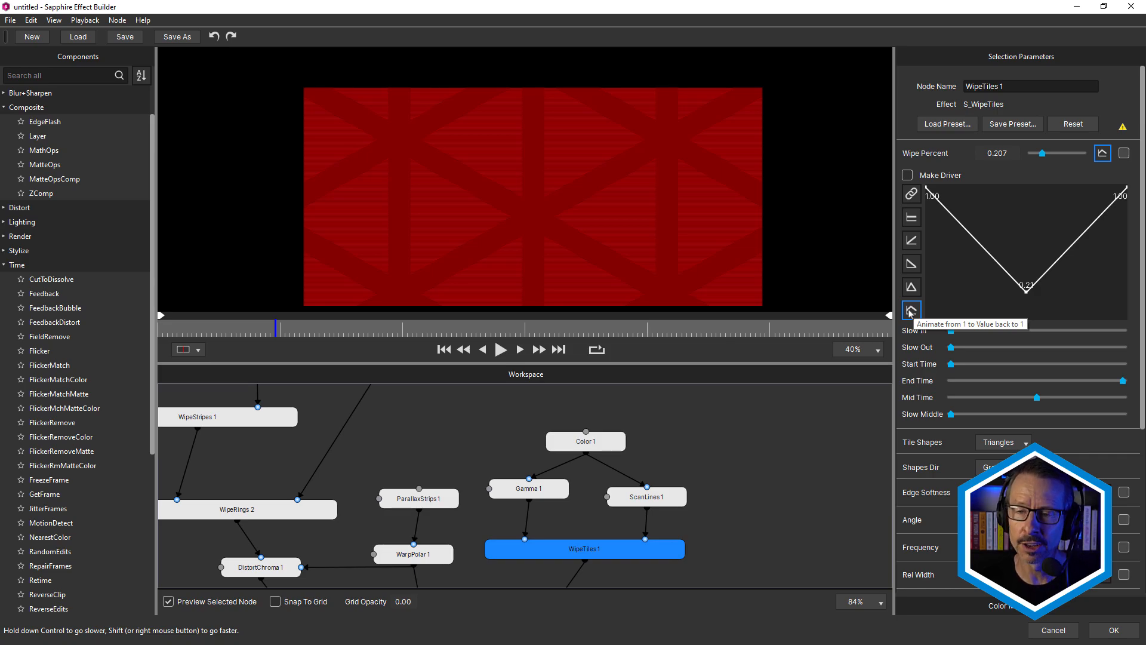
Step: Animate WipeTiles 1 Wipe Percent from 1 to 0.207 and back to 1
{"action": "left_click", "coordinate": [467, 453]}
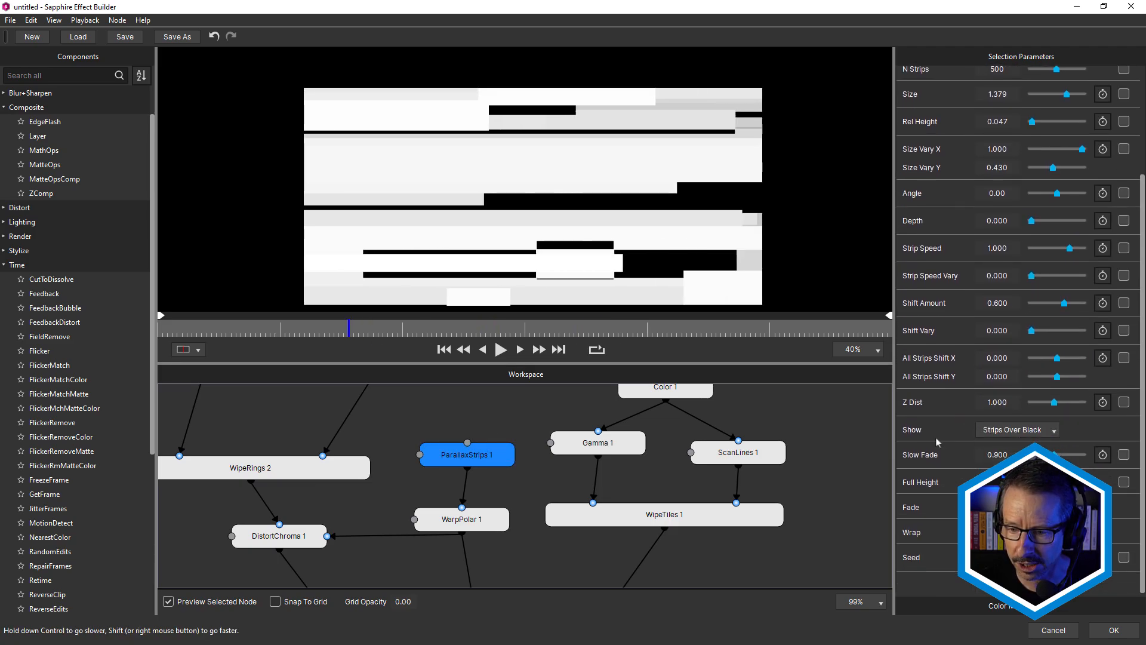